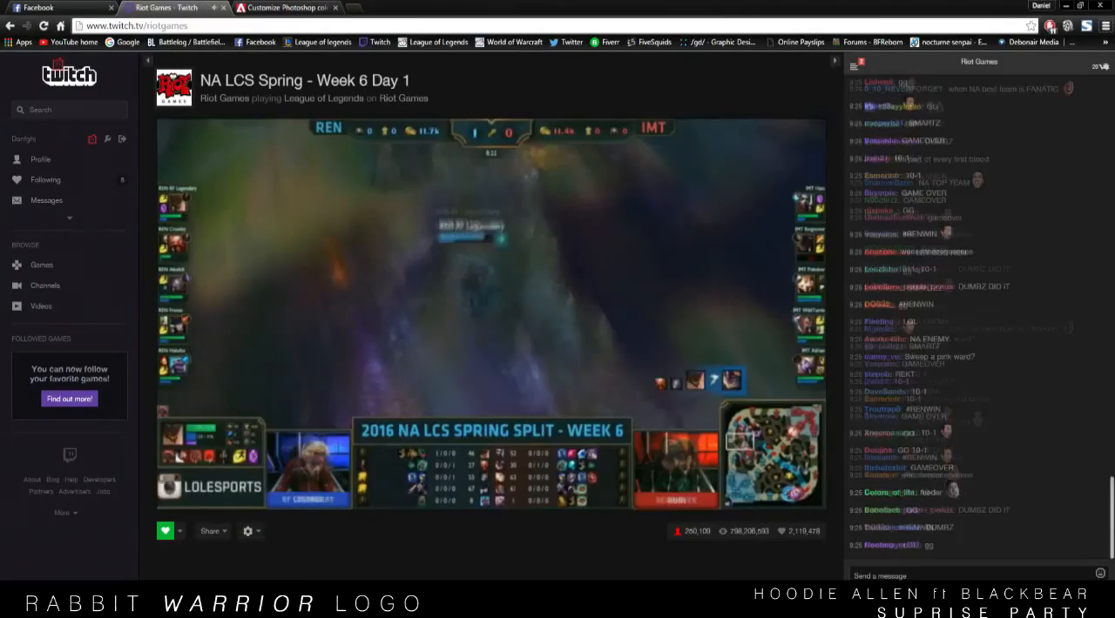
# Switch from the Twitch stream back to the Illustrator rabbit logo document.
pyautogui.click(282, 7)
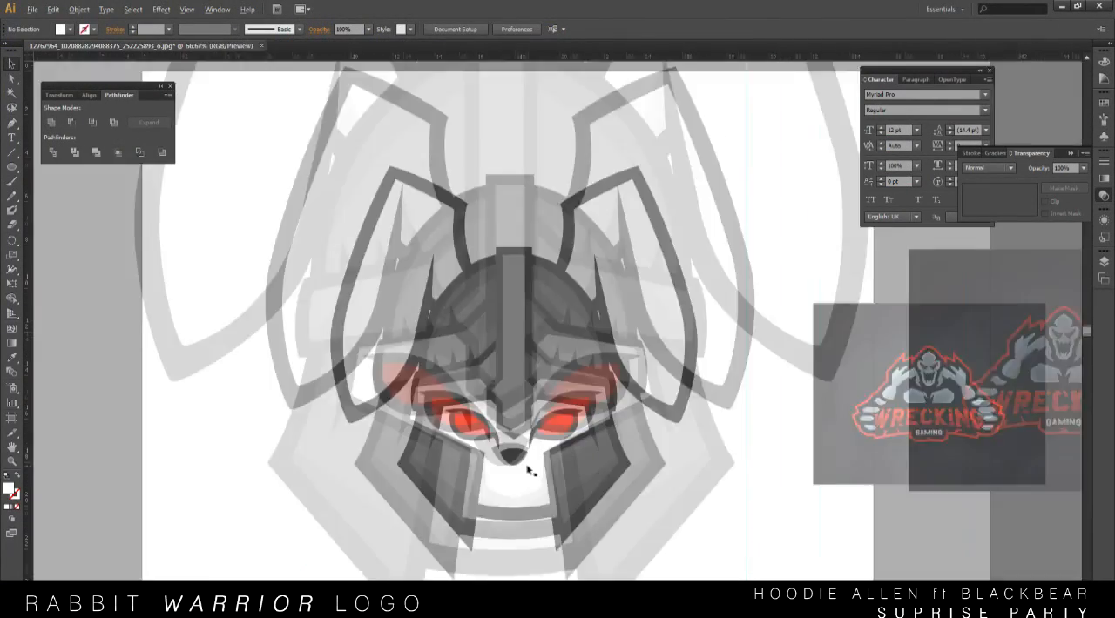